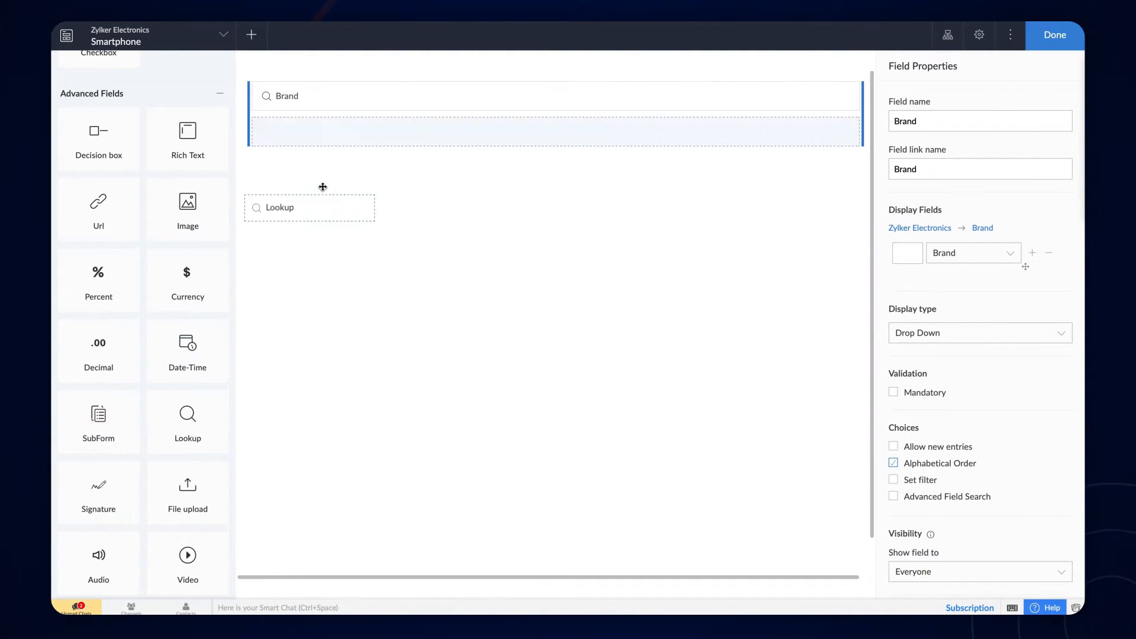
Step: Open the live app and view the brands offered in the Model form's Brand dropdown
click(1054, 35)
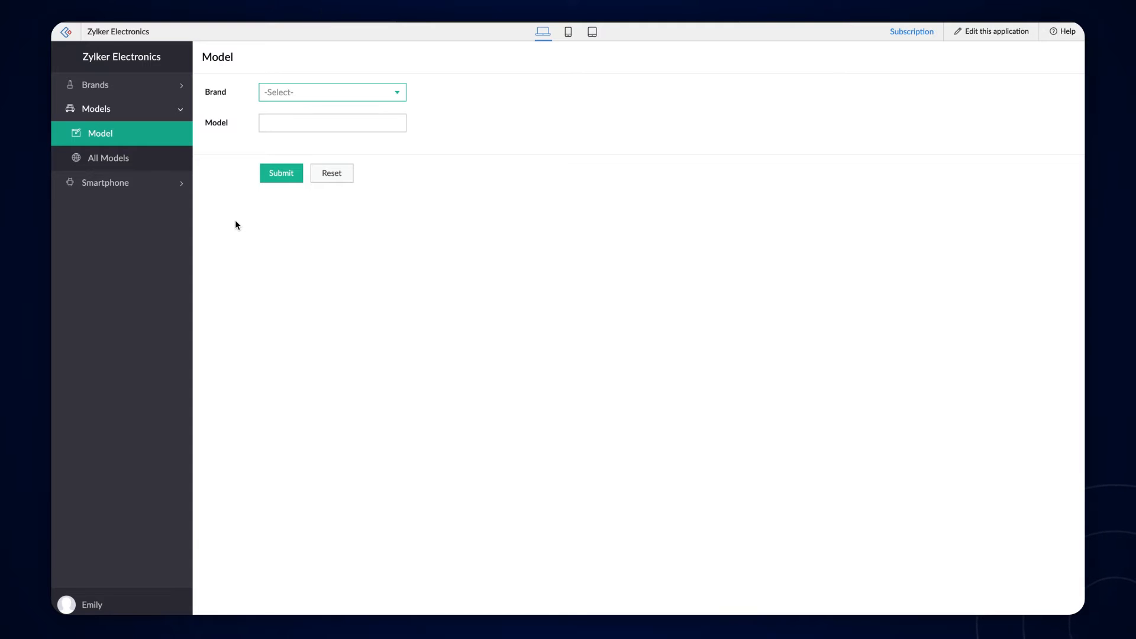
mouse_move(331, 93)
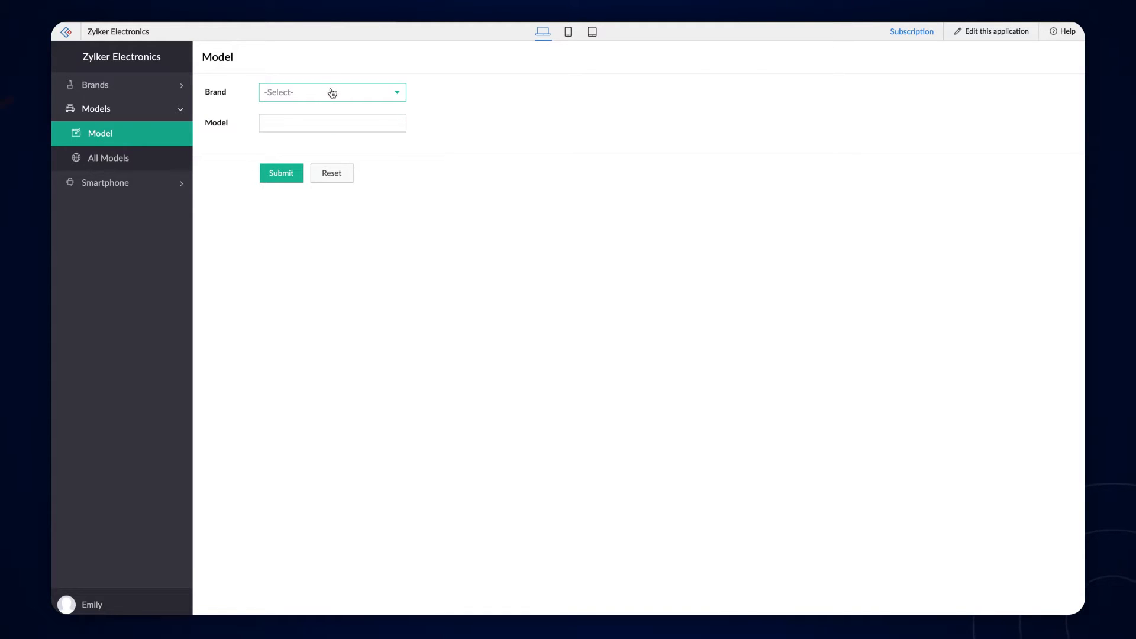
click(333, 92)
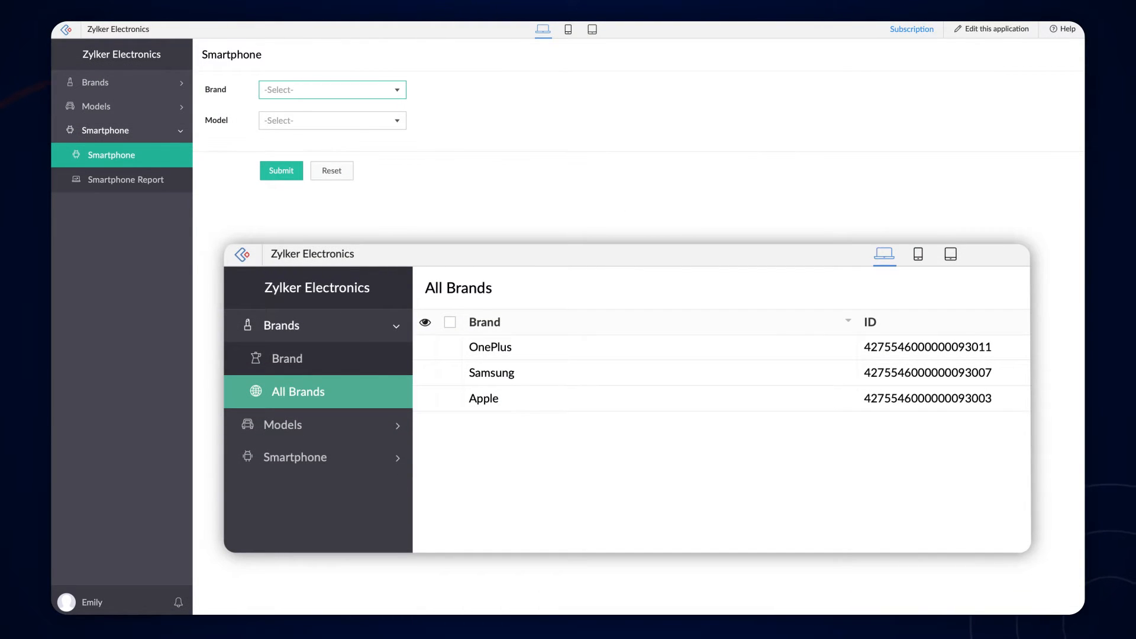
Step: Leave the live app and open a blank Zylker Electronics application in the builder
click(282, 425)
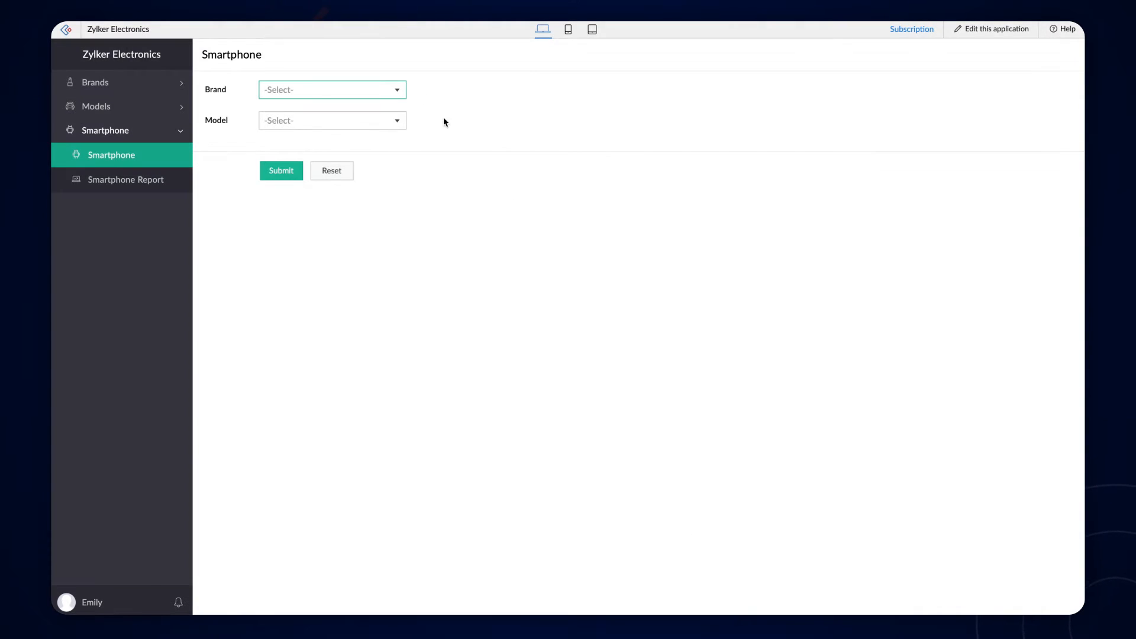
click(333, 120)
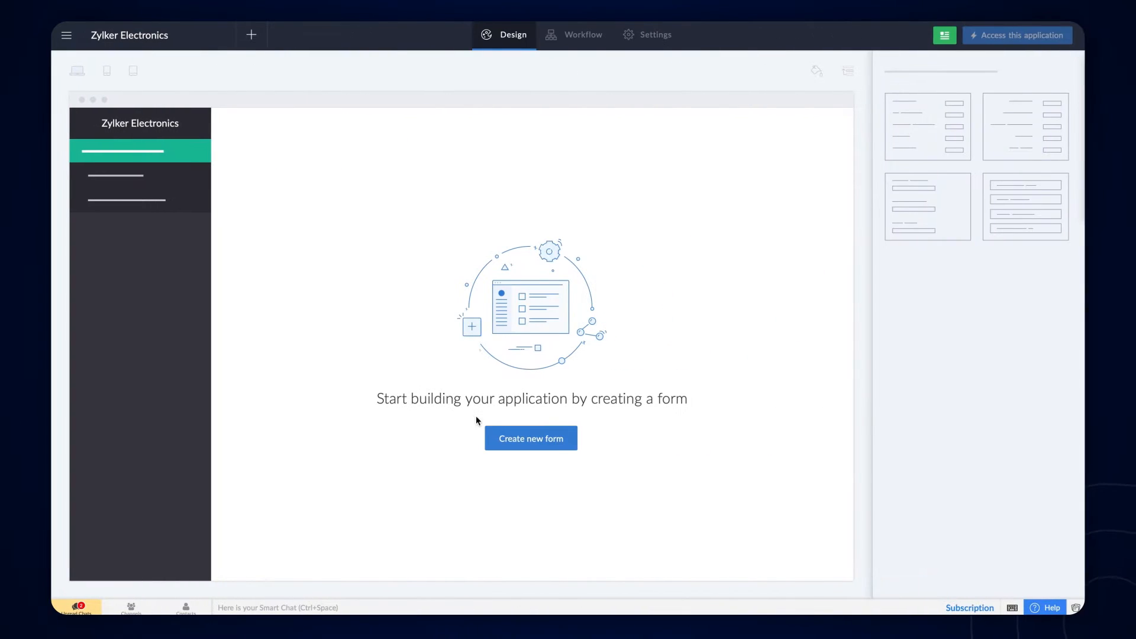
Step: Create a form named Brand containing a single Brand field
click(531, 438)
text(B)
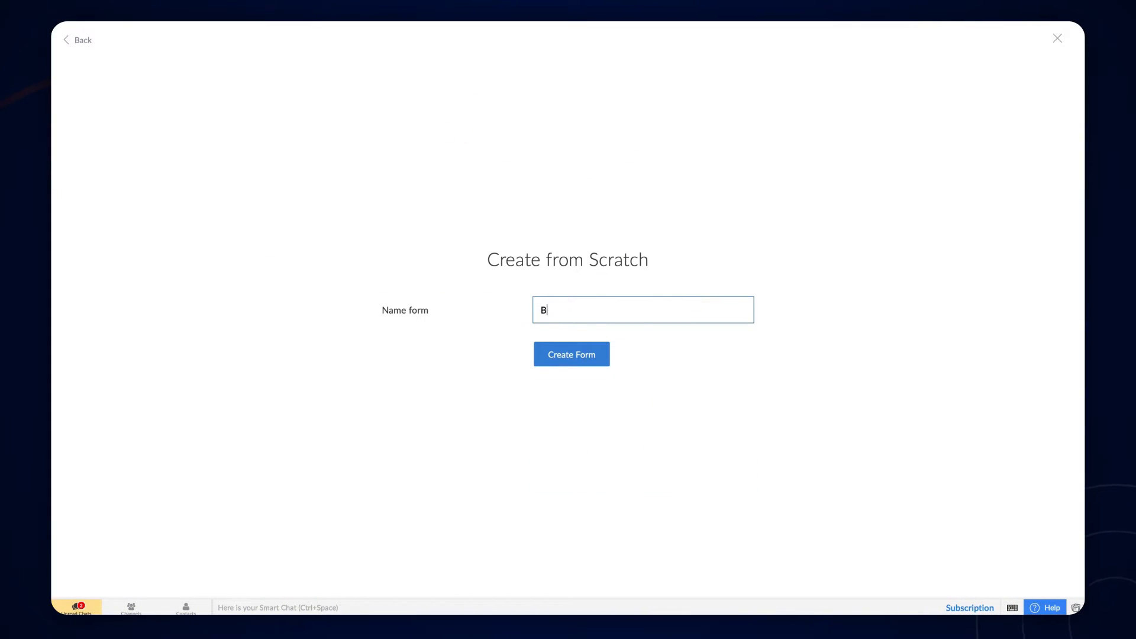
click(572, 354)
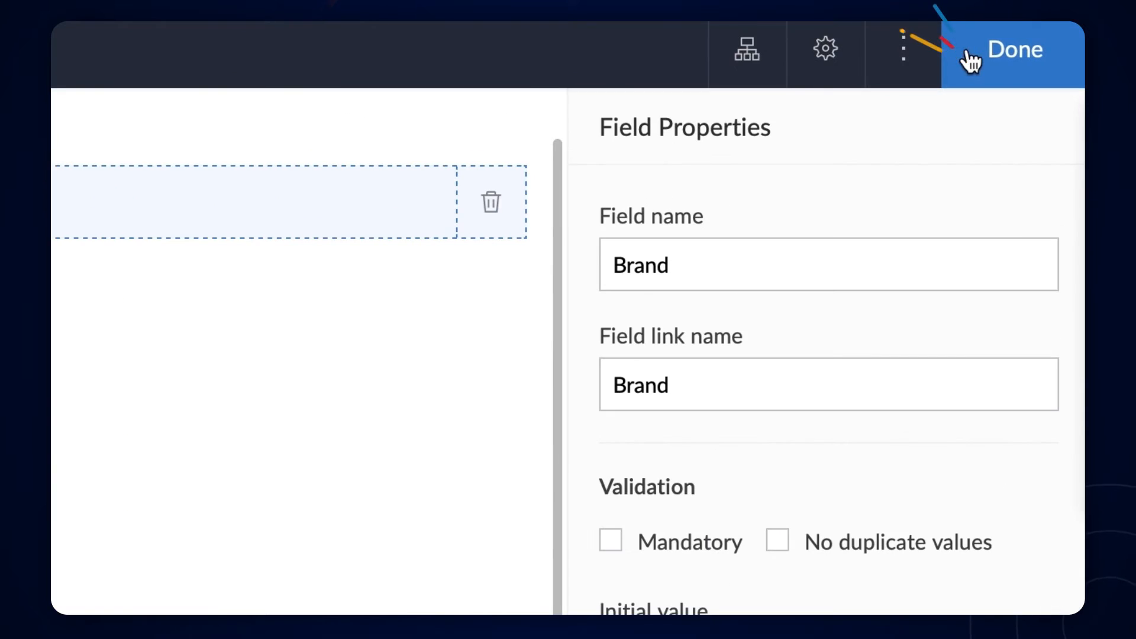
click(1010, 49)
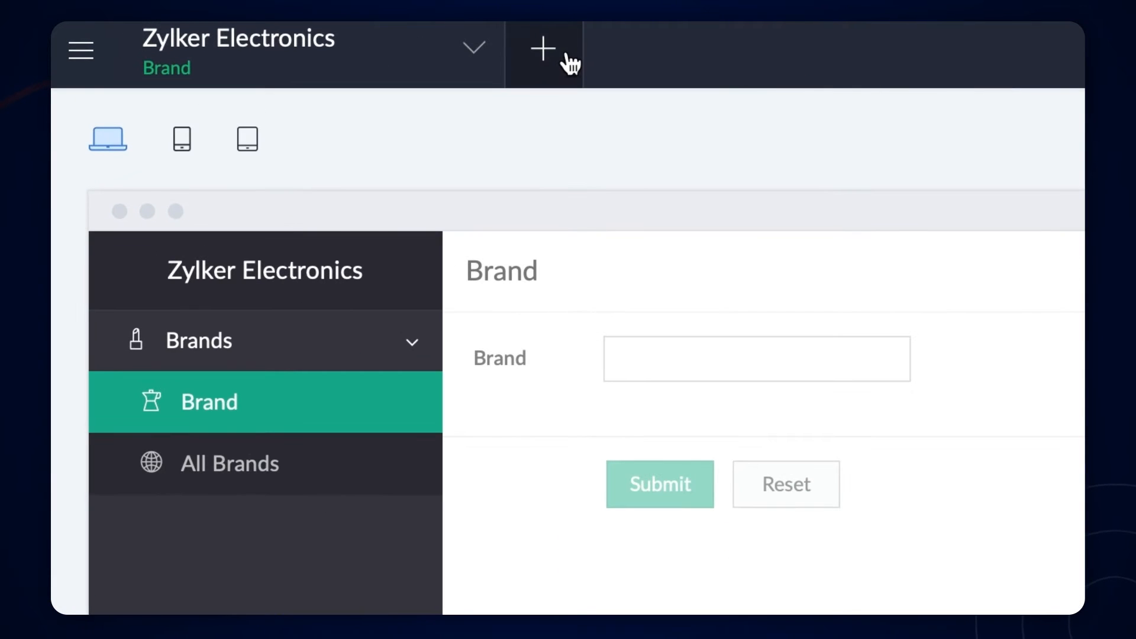
Step: Add a Model form with a Lookup field showing the Brand form's Brand field
click(544, 47)
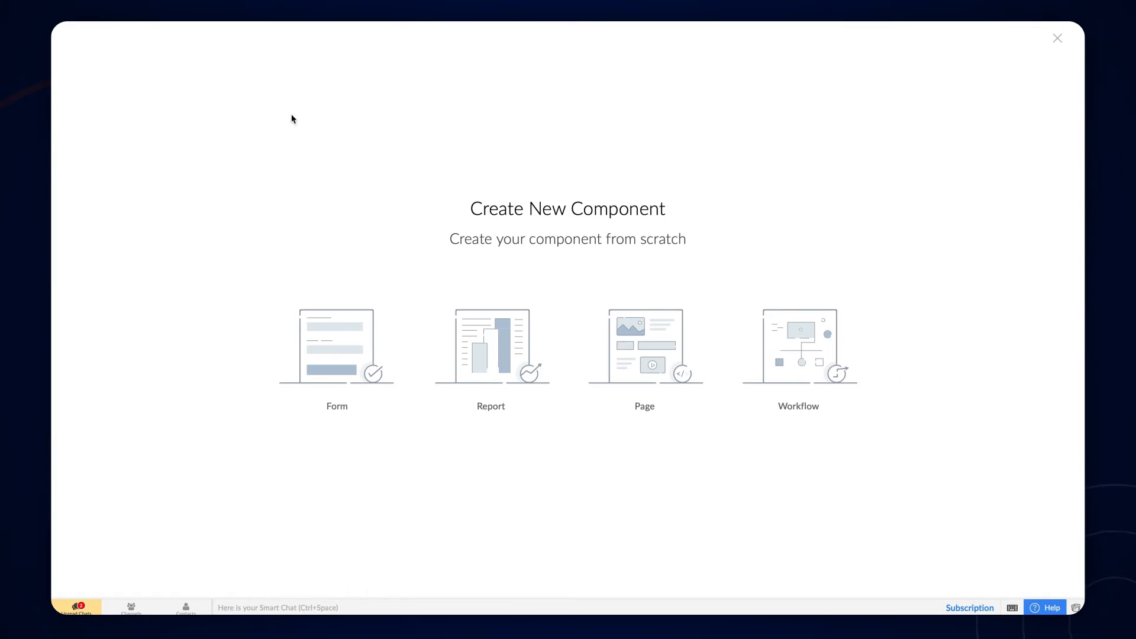
click(336, 352)
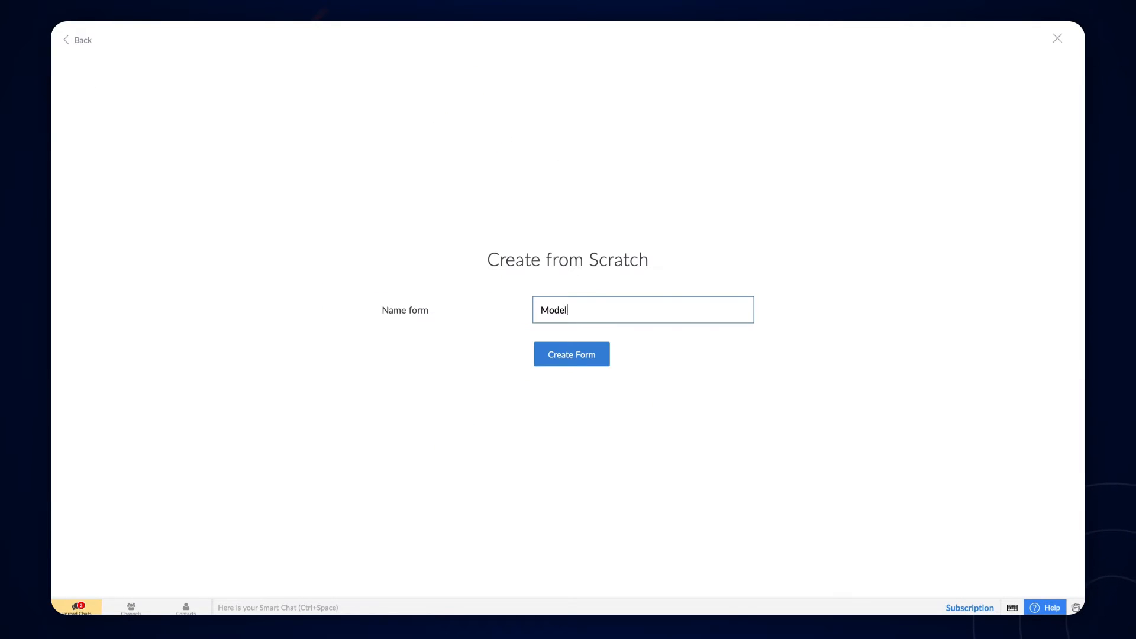
click(572, 355)
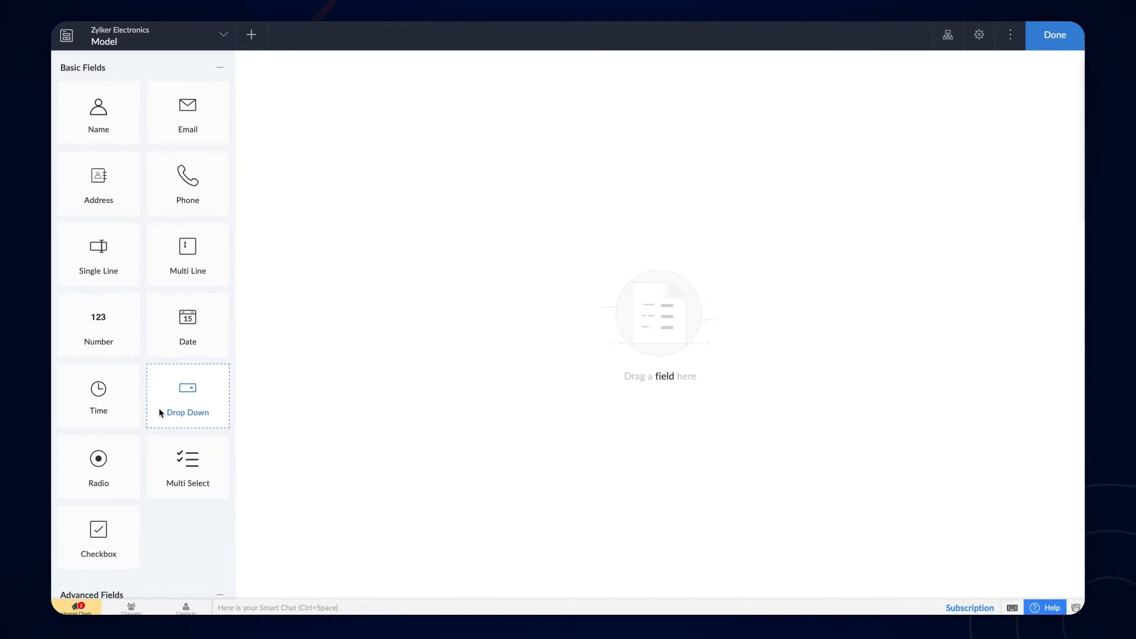
scroll(down, 3)
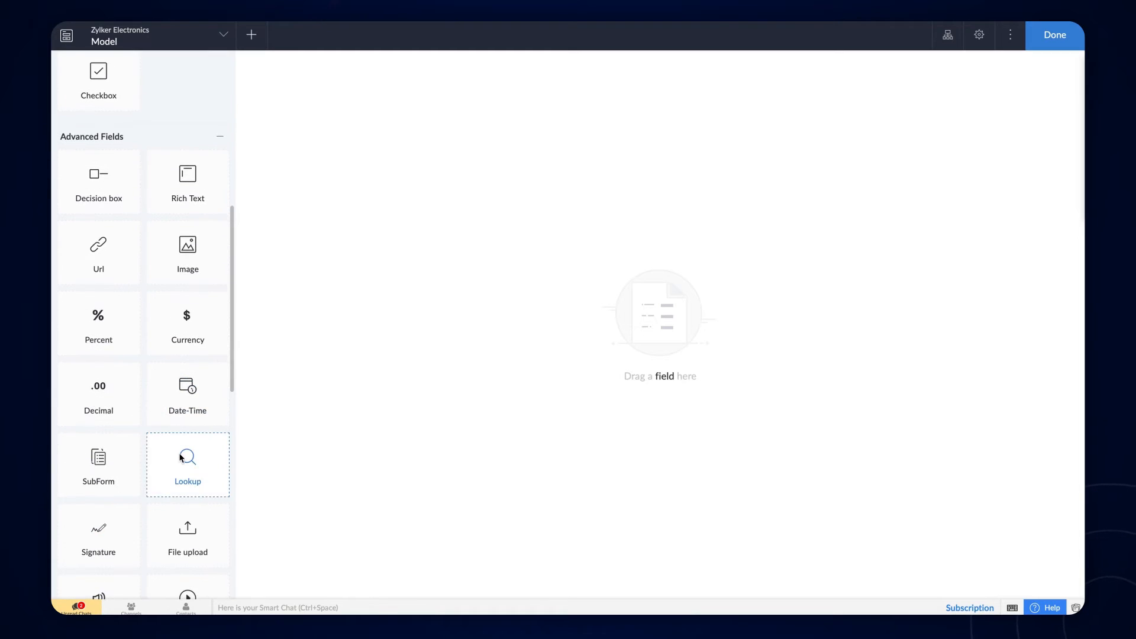
click(188, 464)
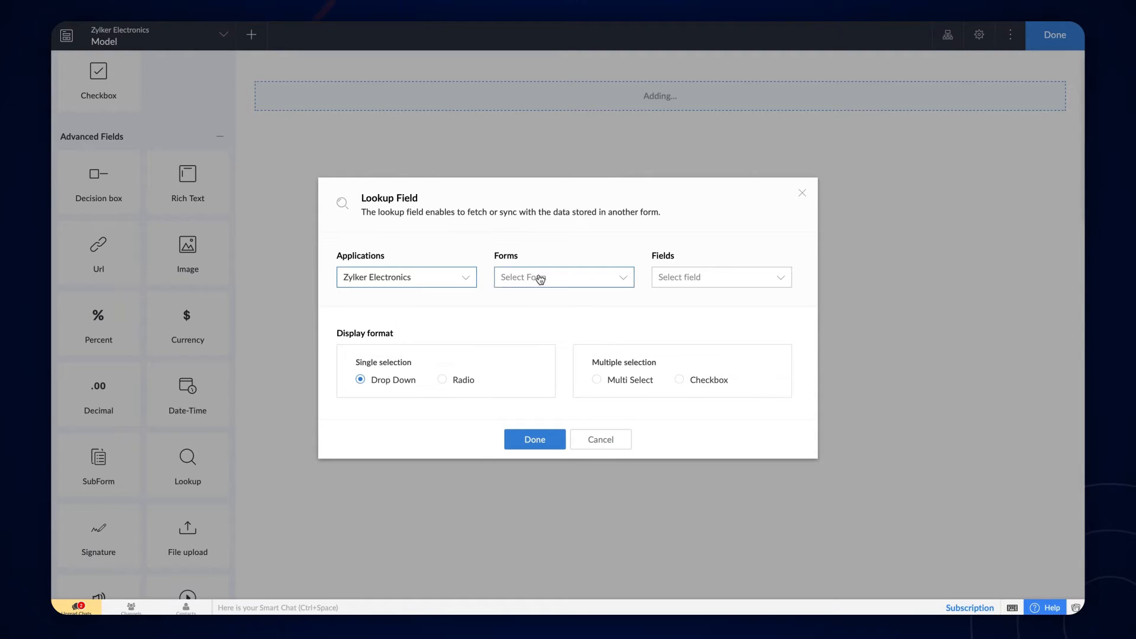
click(564, 277)
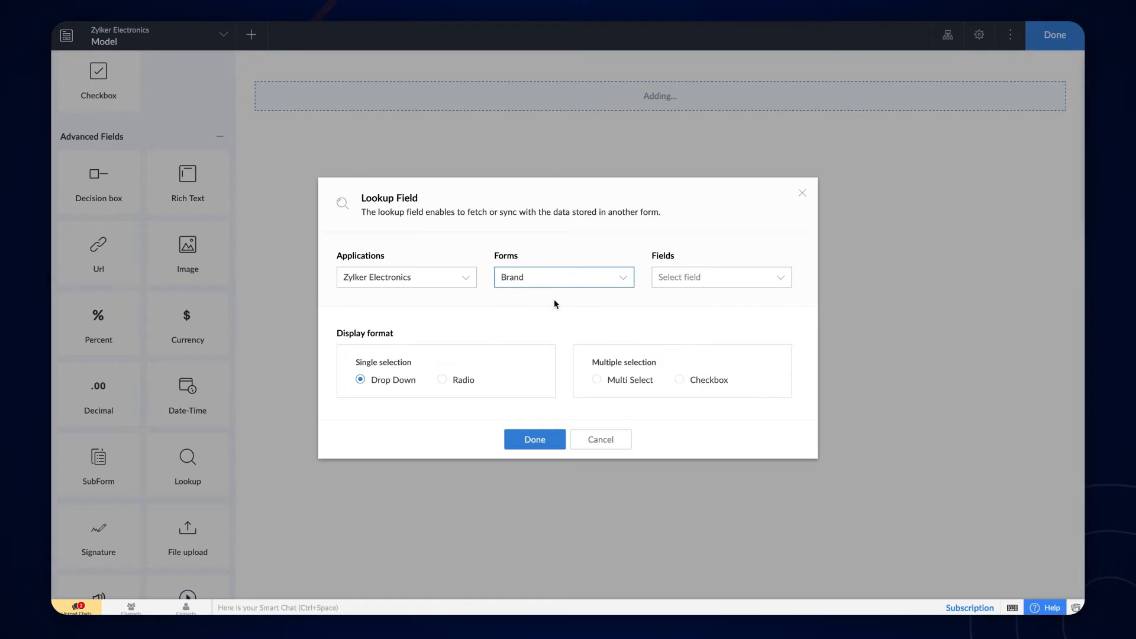
click(722, 277)
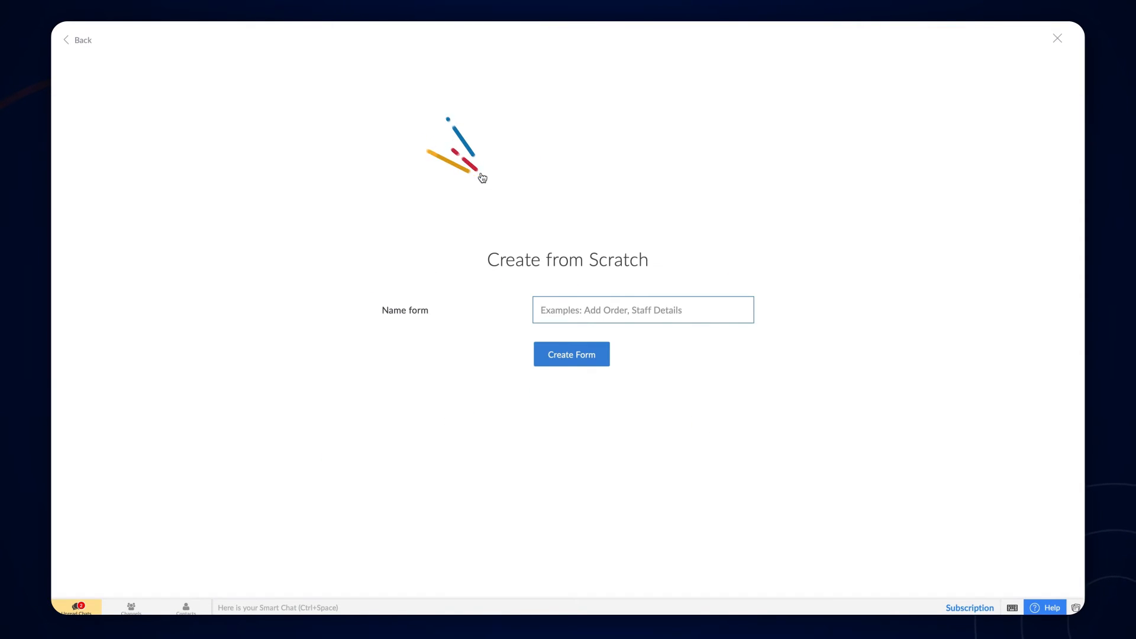
Step: Create the Smartphone form with a Brand lookup using the Brand field
text(Smartphone)
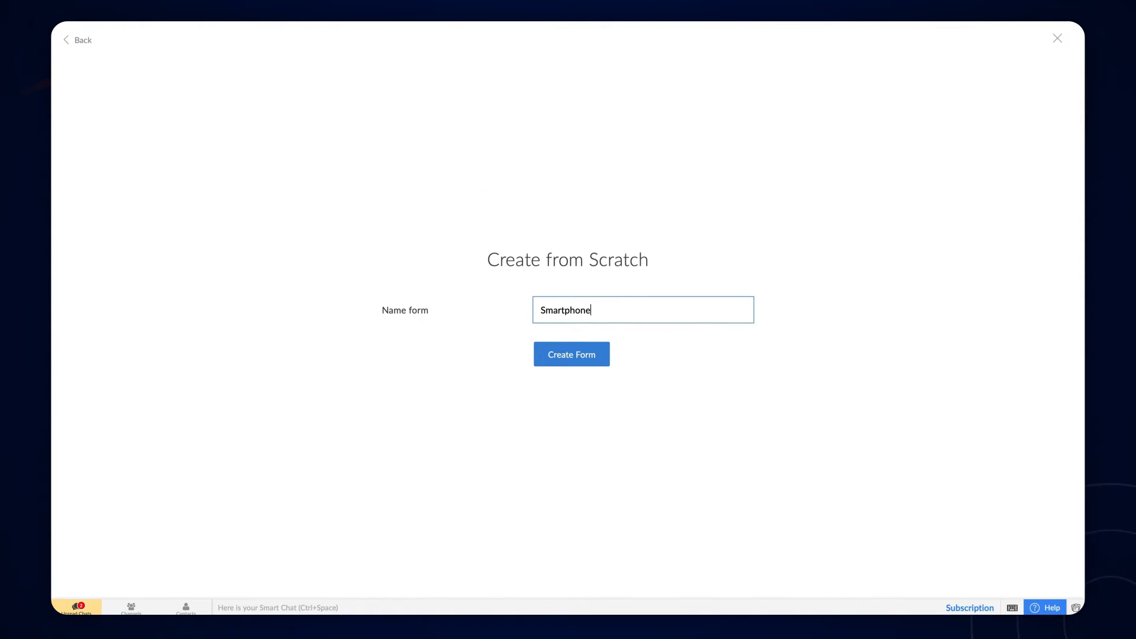
click(572, 354)
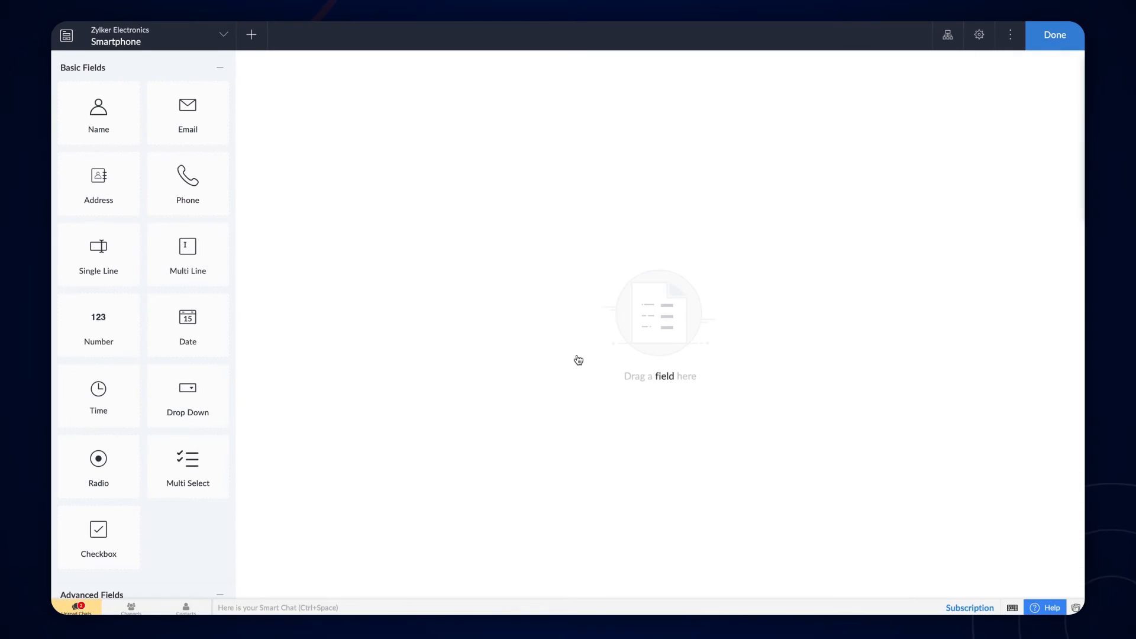
scroll(down, 3)
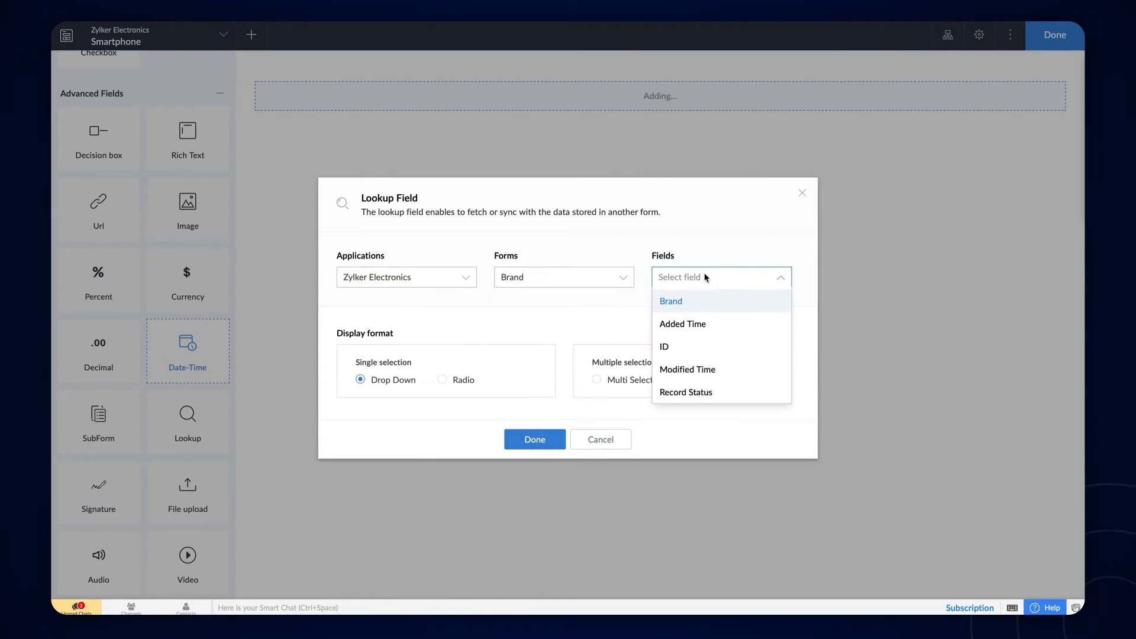
click(535, 439)
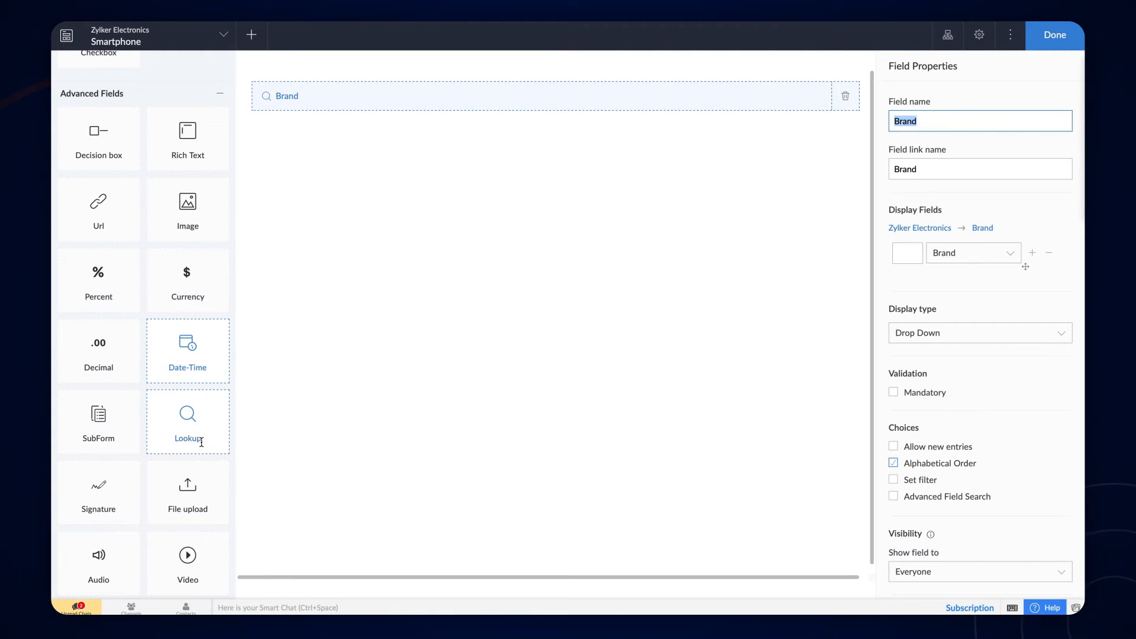
Step: Add a Model lookup to the Smartphone form and enable its filter
click(188, 420)
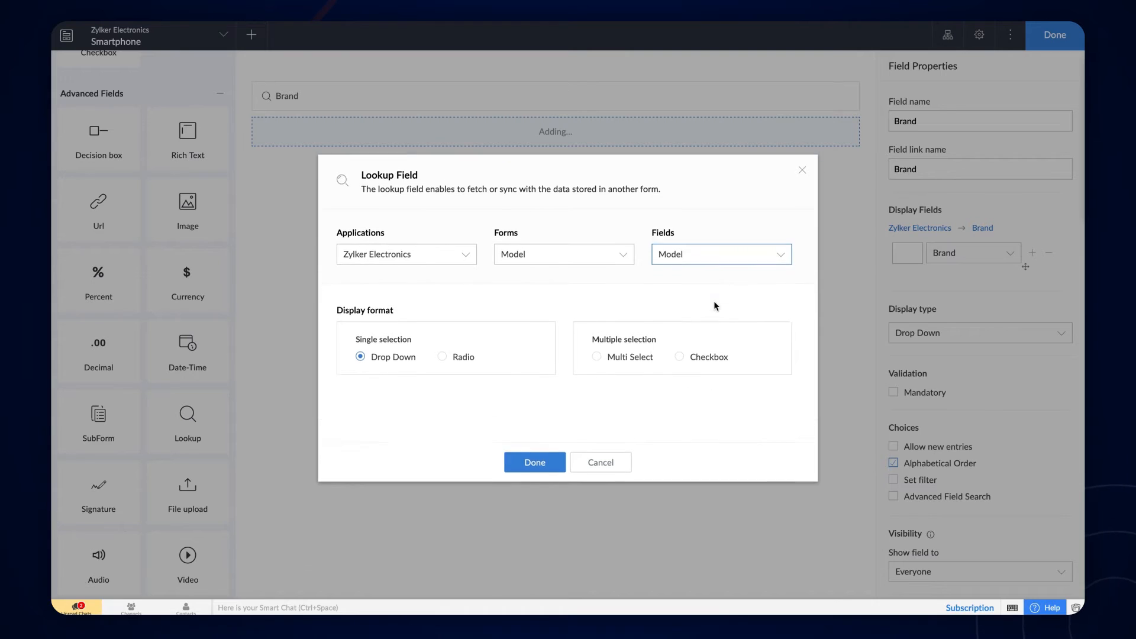
click(534, 462)
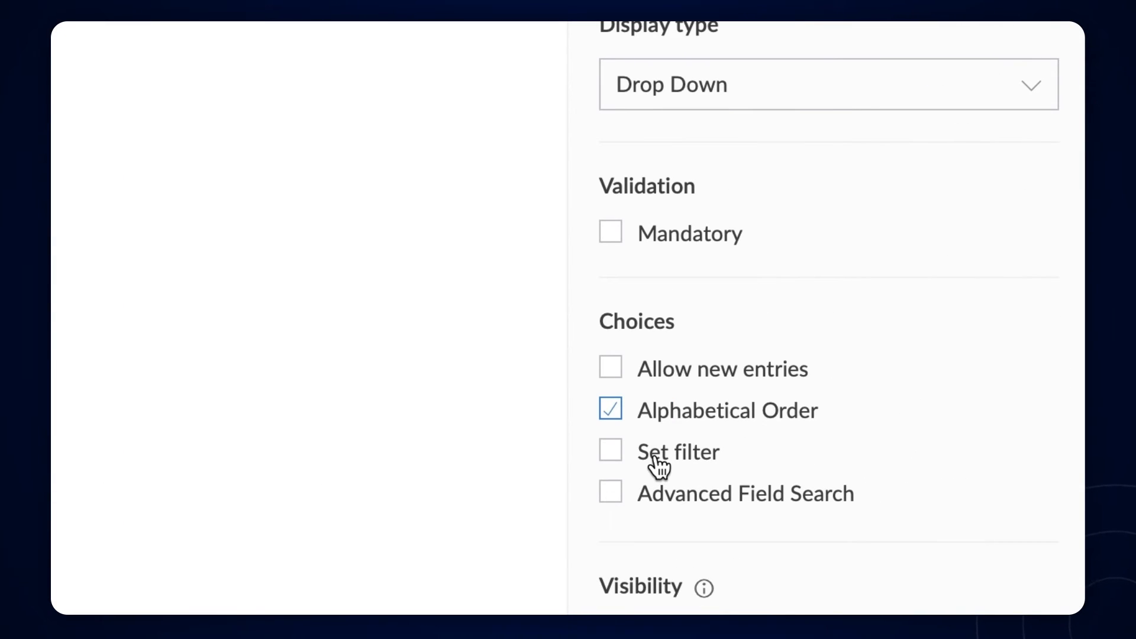
click(610, 451)
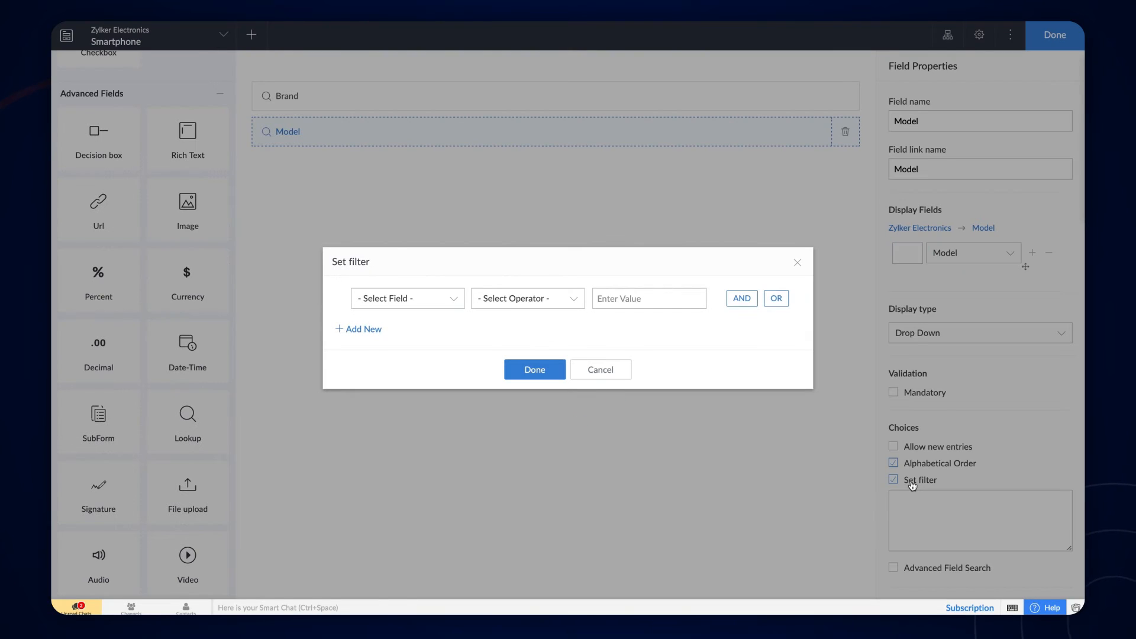
Step: Filter the Model lookup where ID equals input.Brand, then open the live app
click(408, 298)
text(input.Brand)
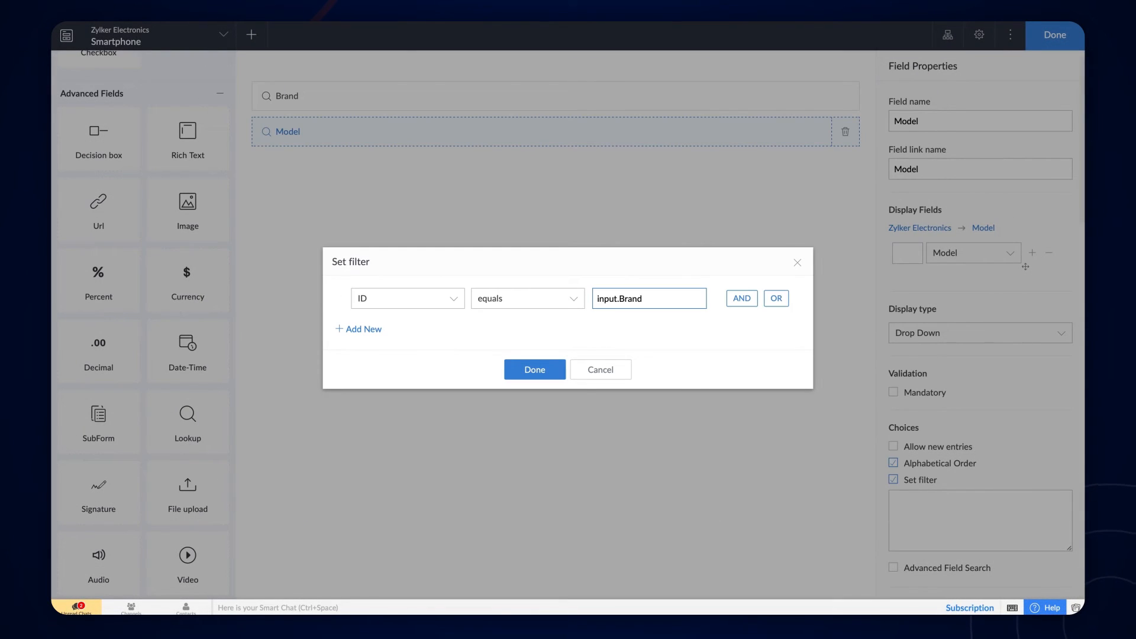
click(534, 369)
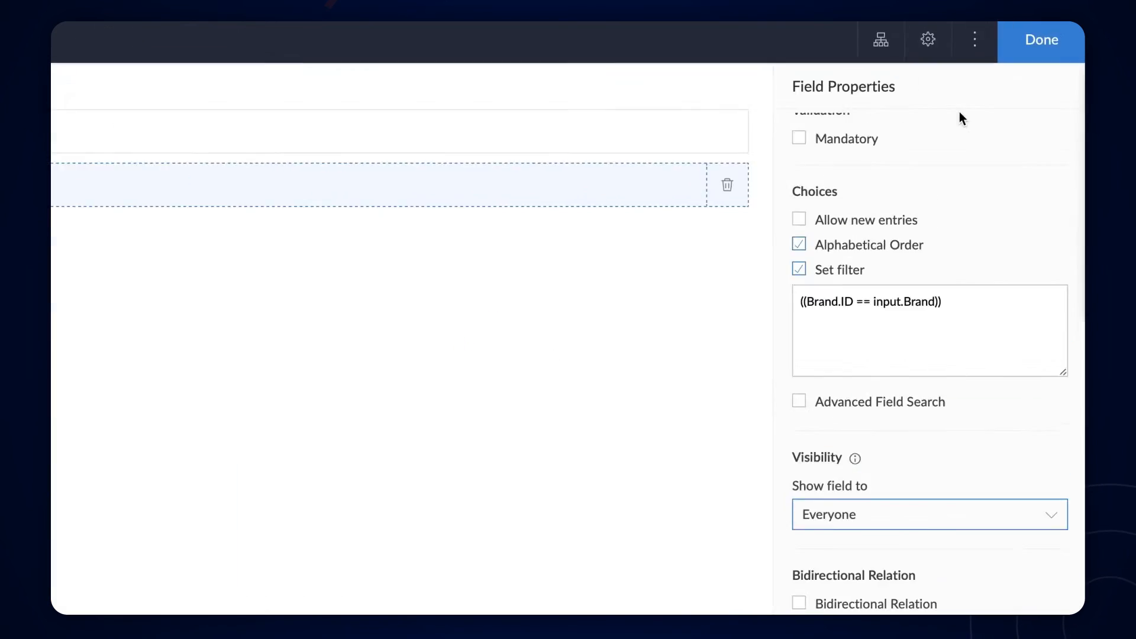
click(1042, 41)
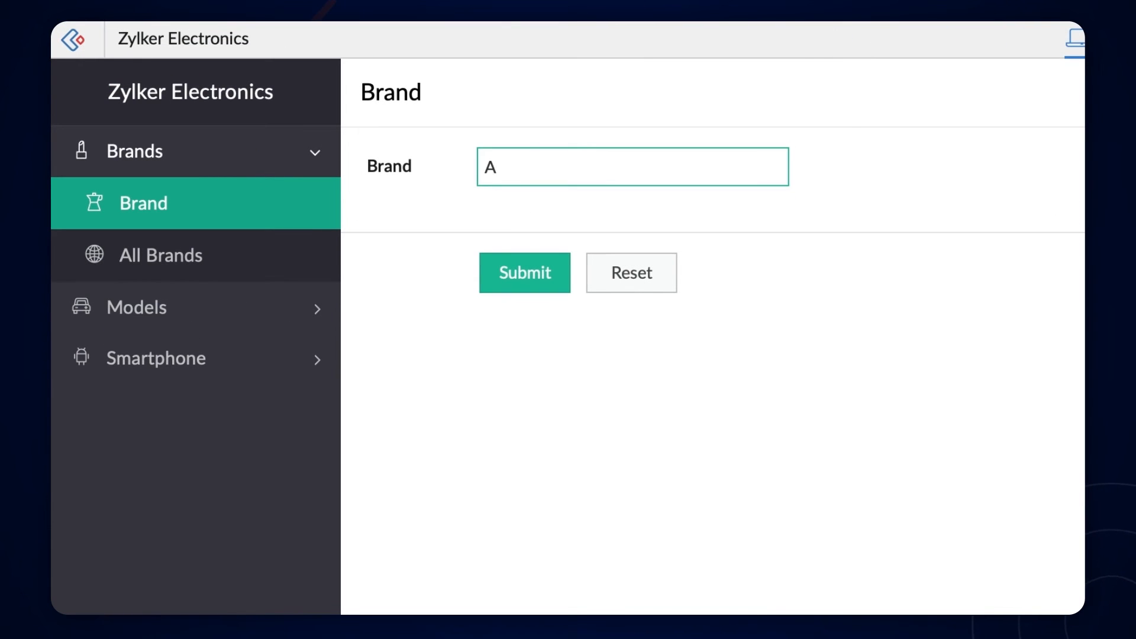
Step: Submit brands including Samsung and OnePlus, then enter iPhone 14 as an Apple model
click(525, 273)
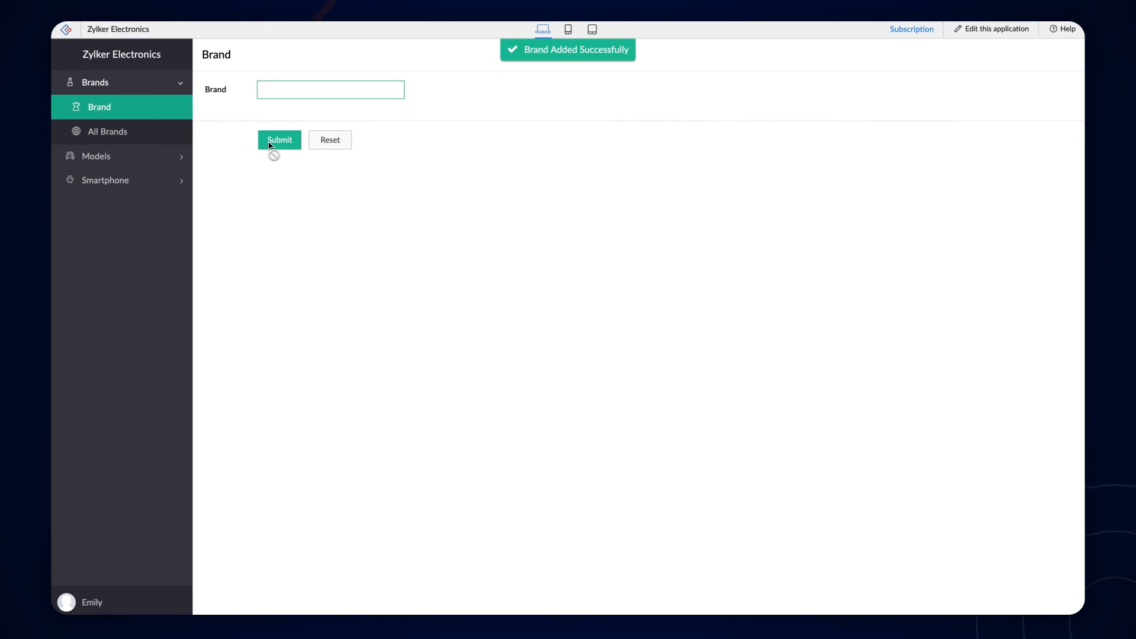
text(Samsung)
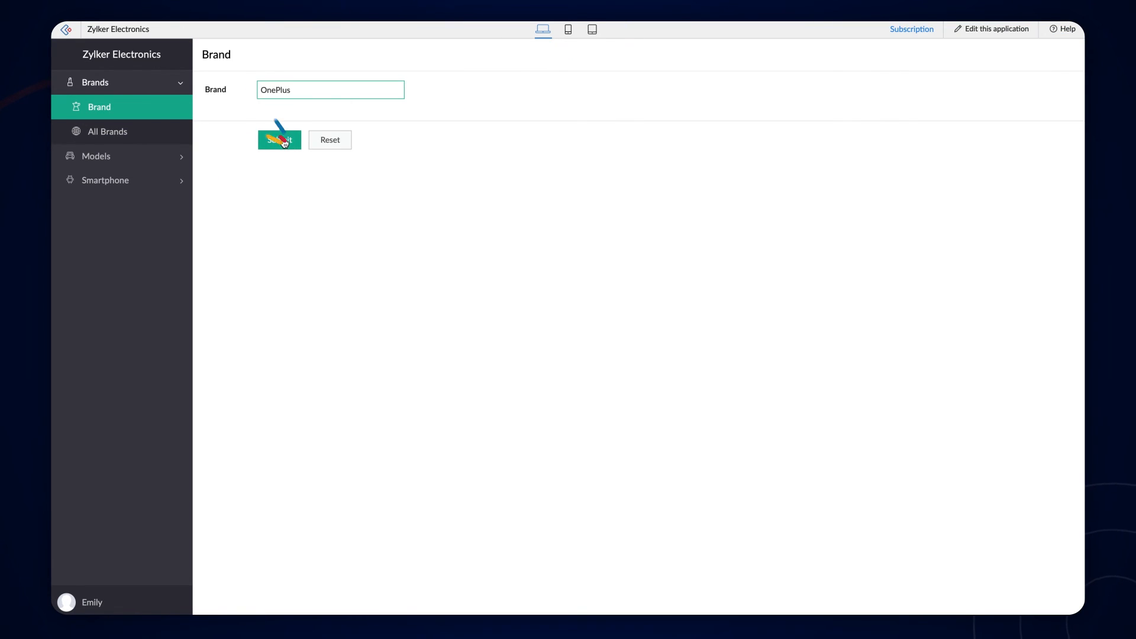
click(279, 140)
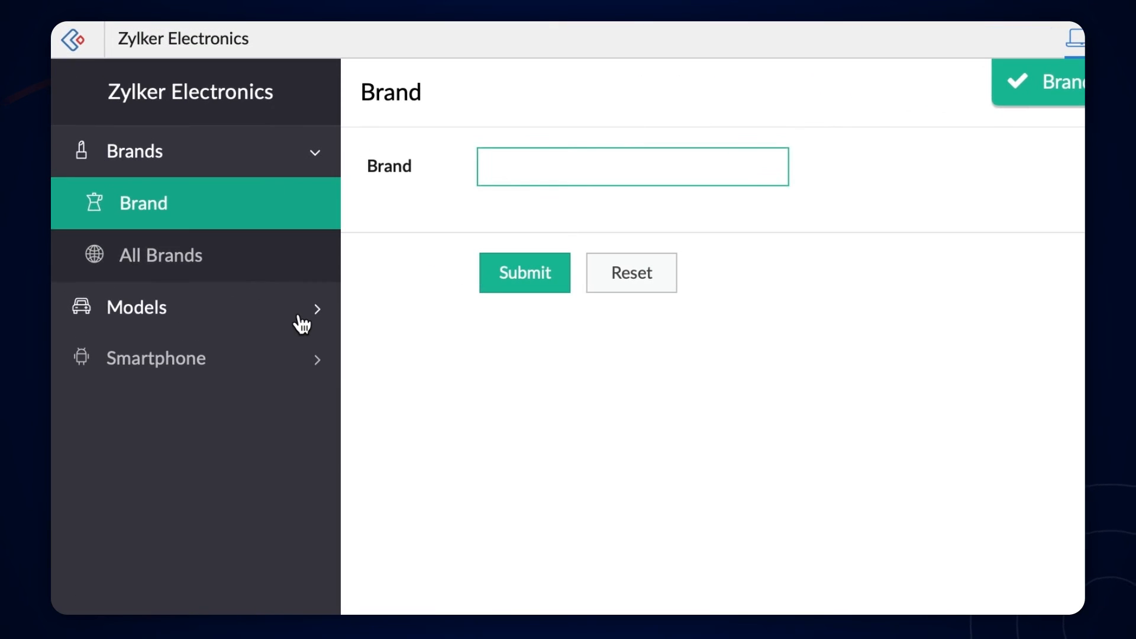
click(136, 308)
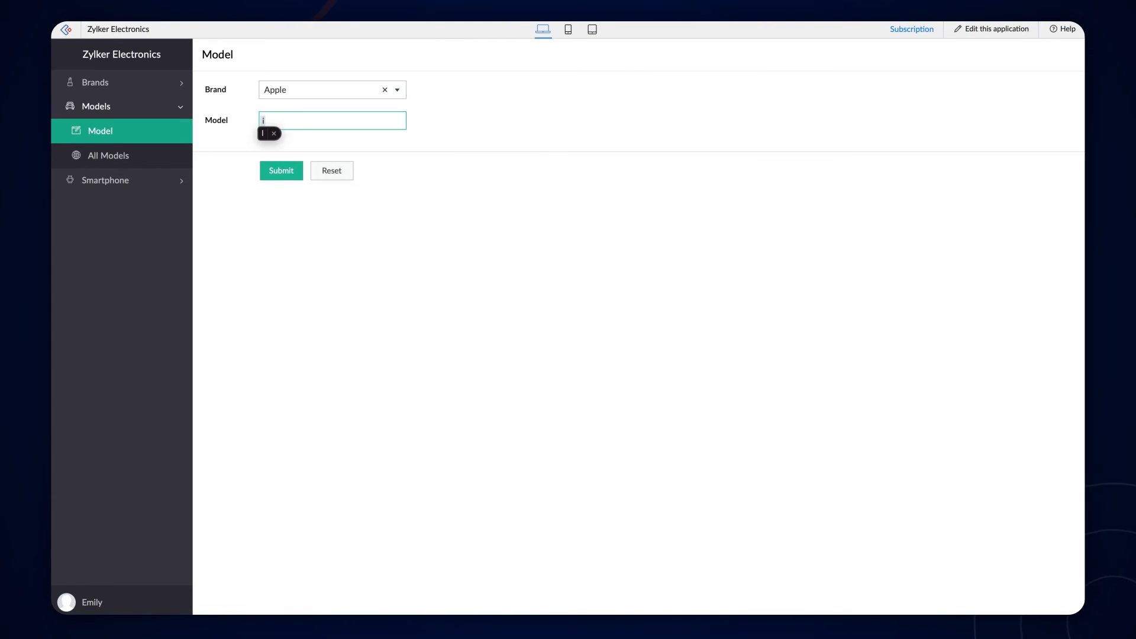
text(iPhone 14)
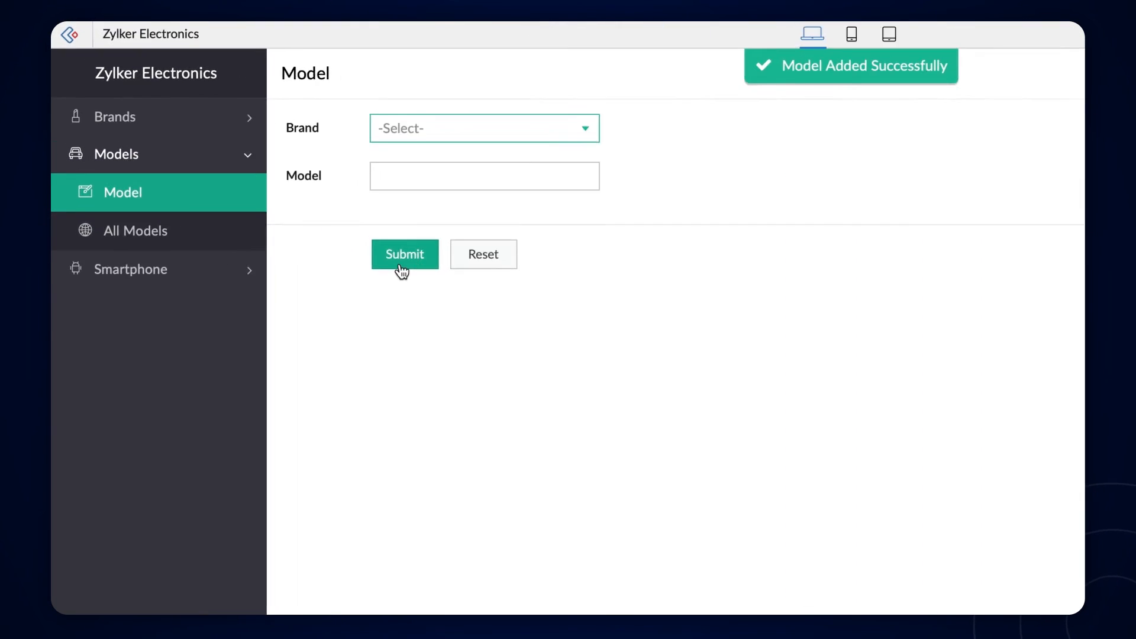
Step: On the Smartphone form, choose Apple and list the available Model options
click(131, 269)
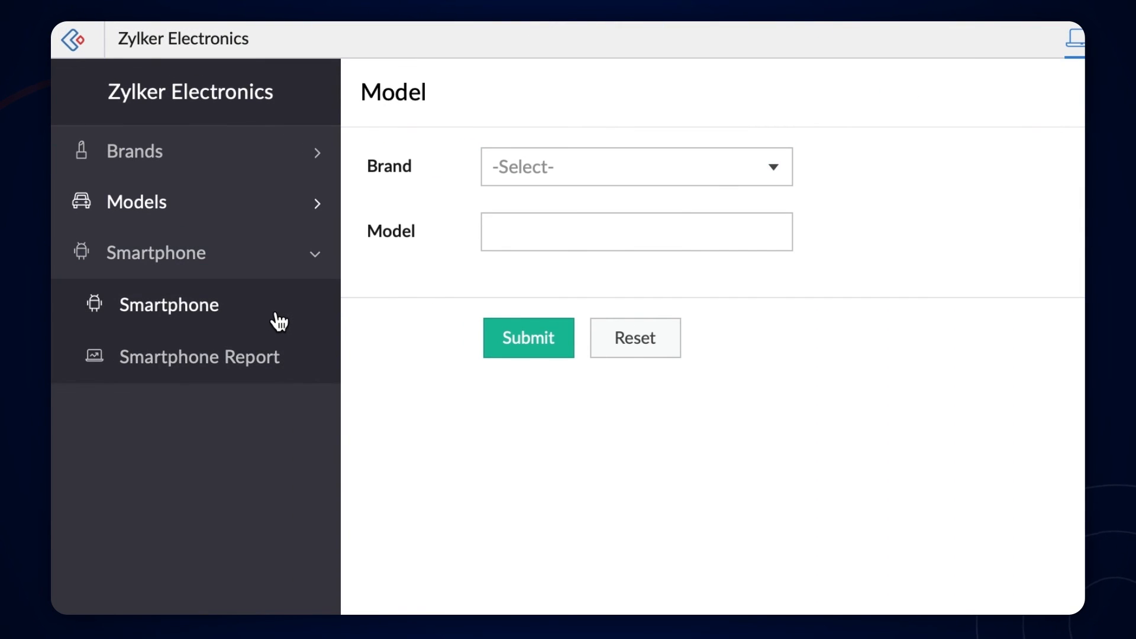
click(169, 305)
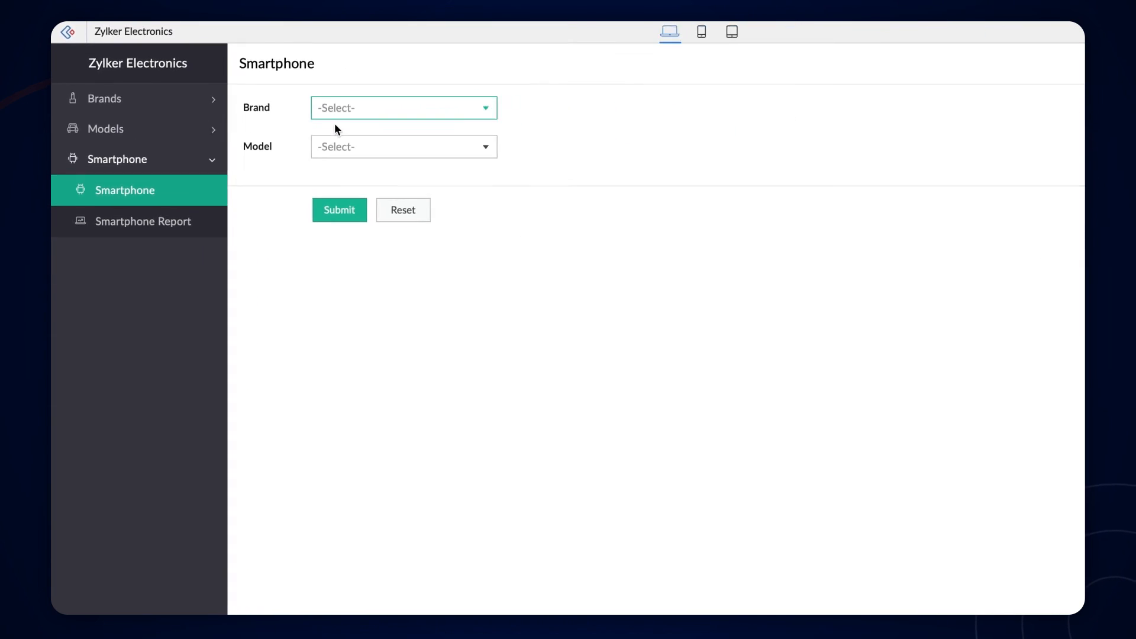
click(404, 108)
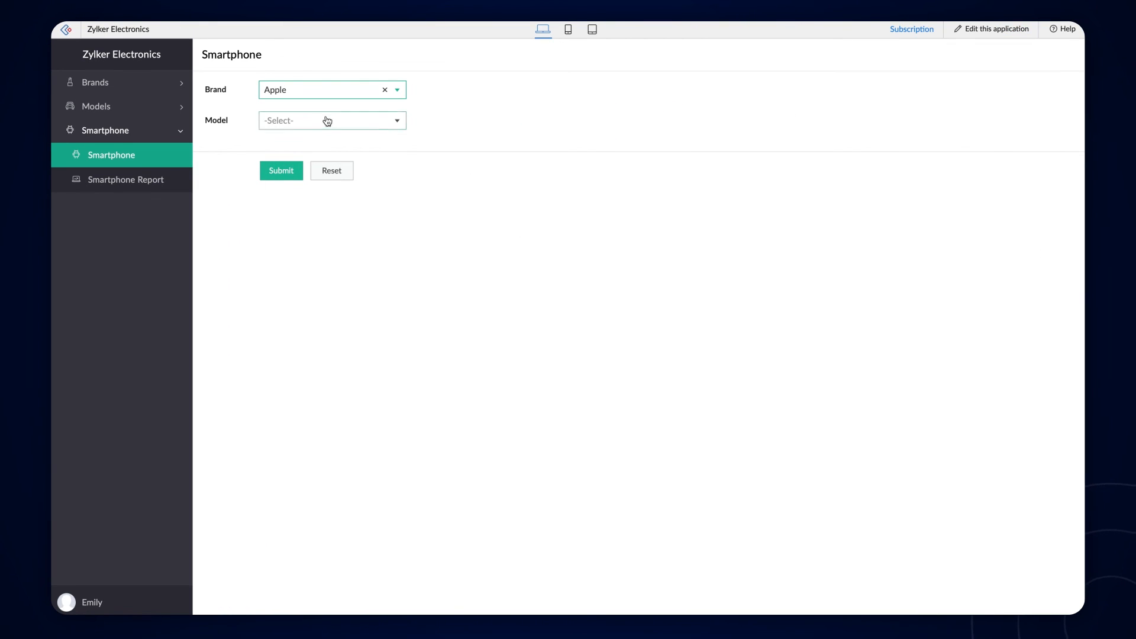
click(329, 121)
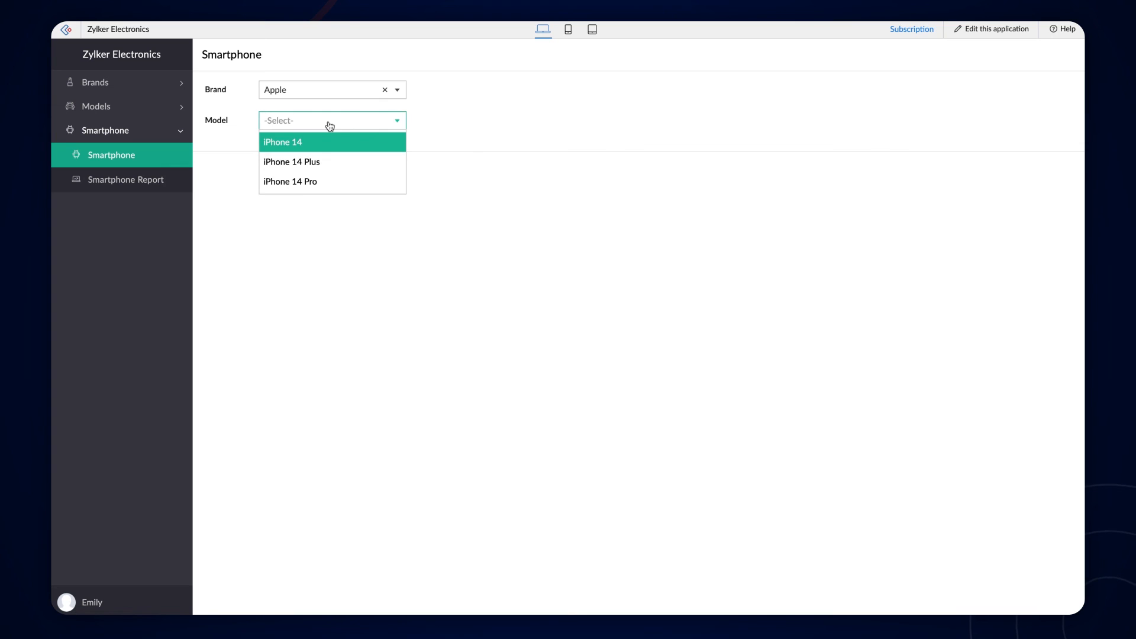